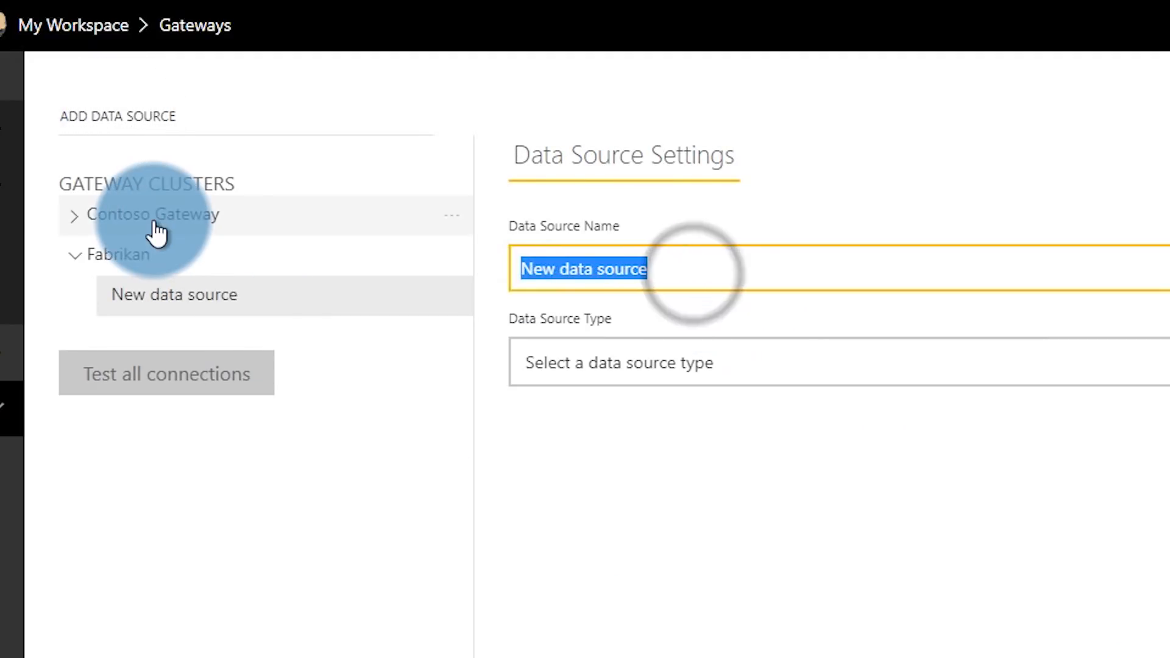
Name the new Fabrikan data source SQL and expand the Data Source Type choices
click(623, 363)
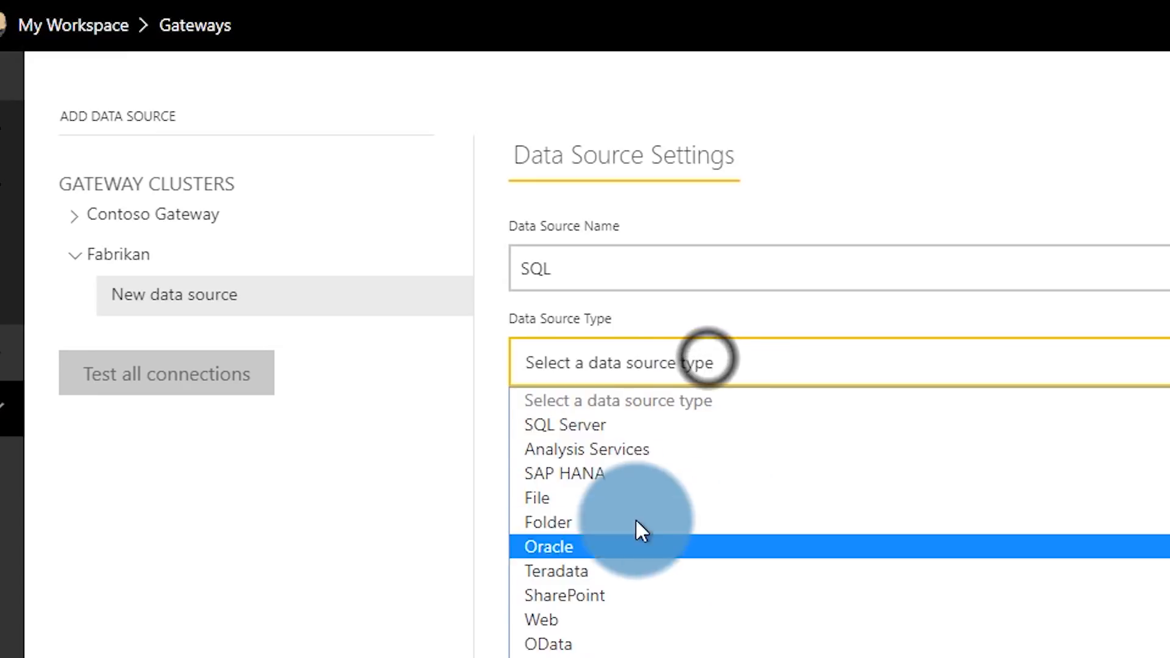